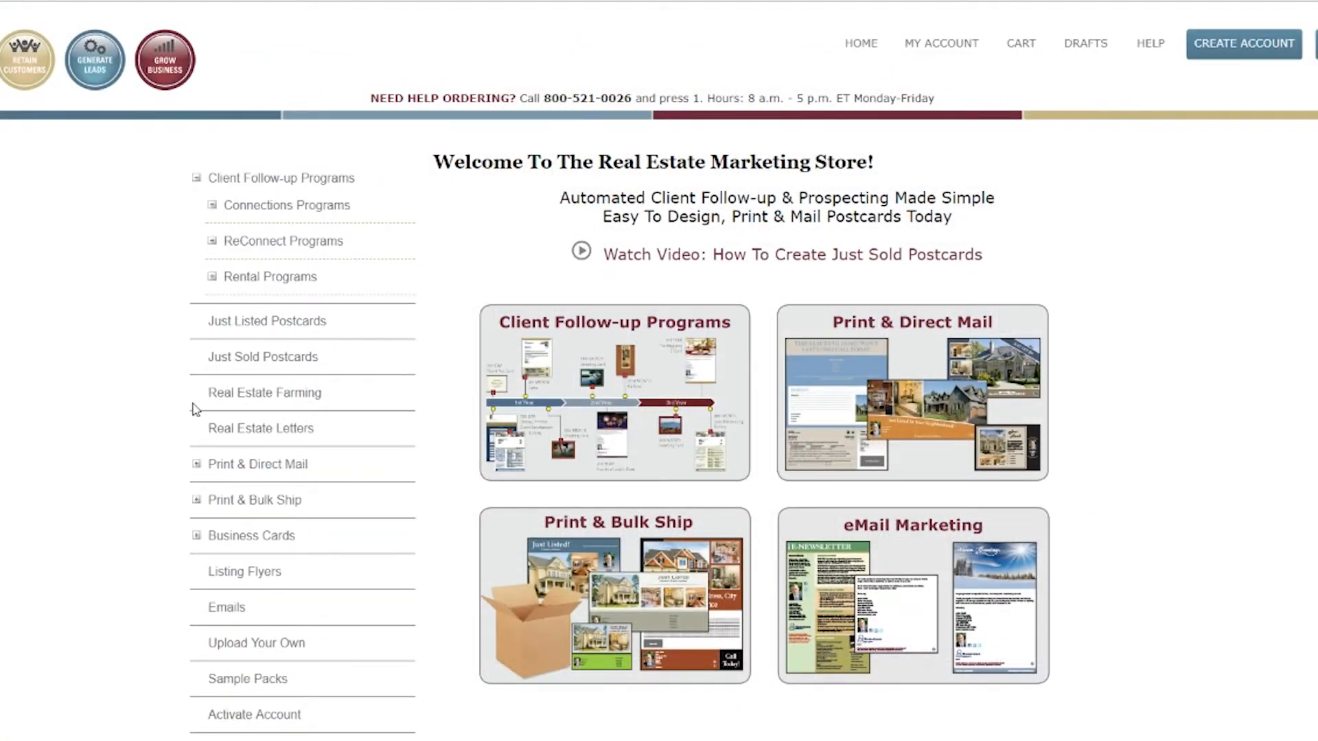
mouse_move(1243, 43)
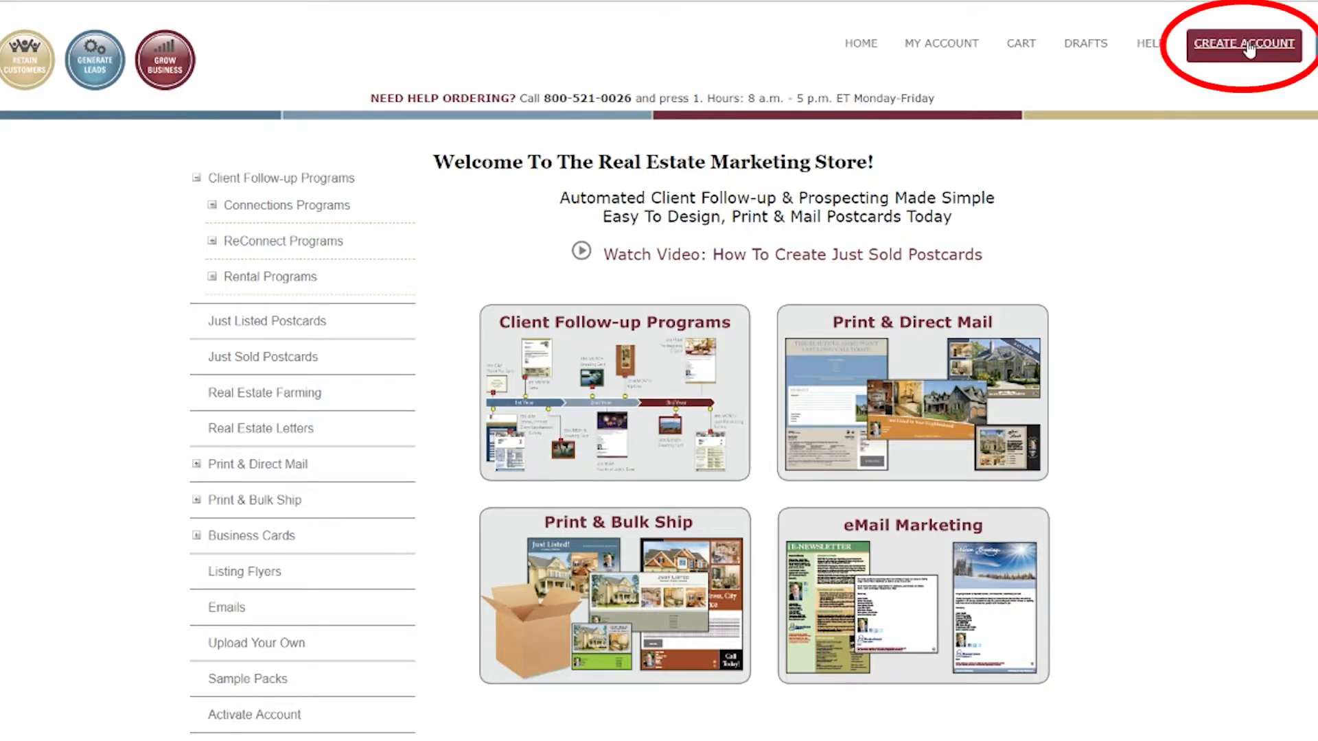
Display the 'Create an account' sign-up form from the sign-in page and scroll through its fields
left_click(1242, 44)
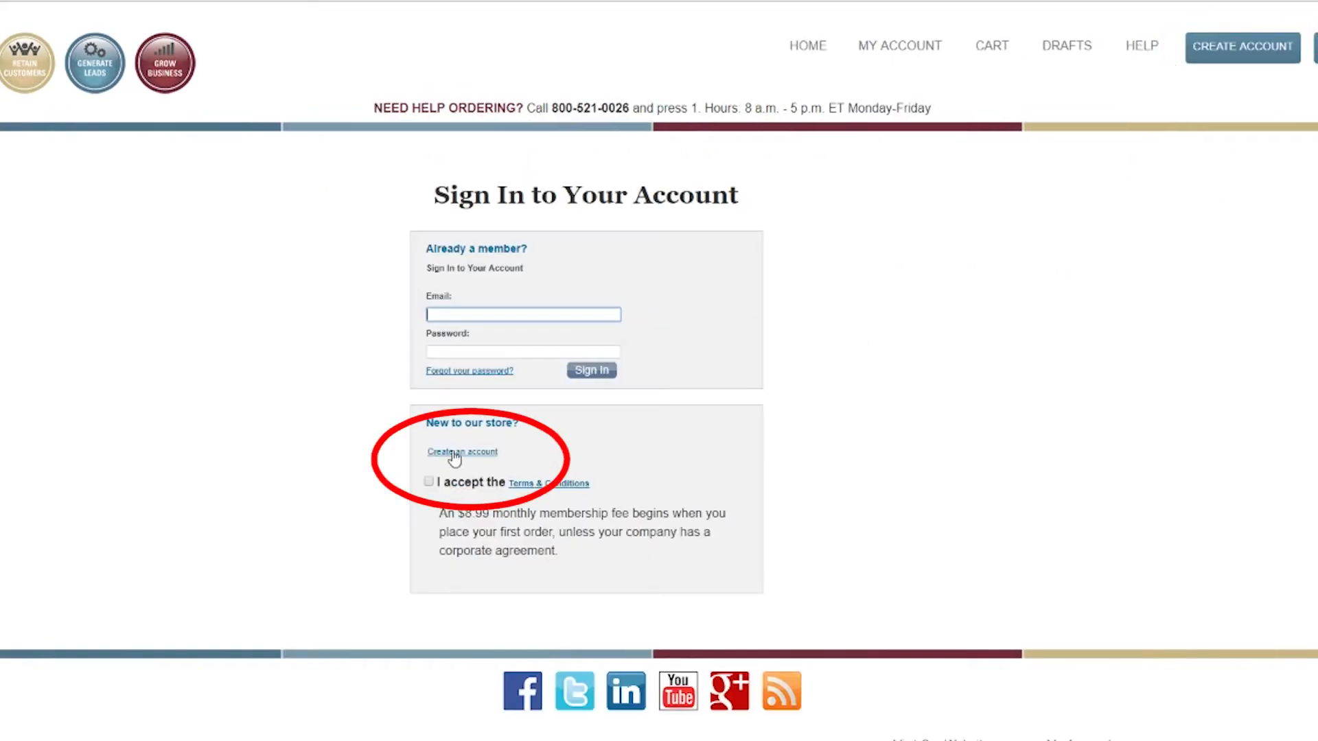
left_click(462, 451)
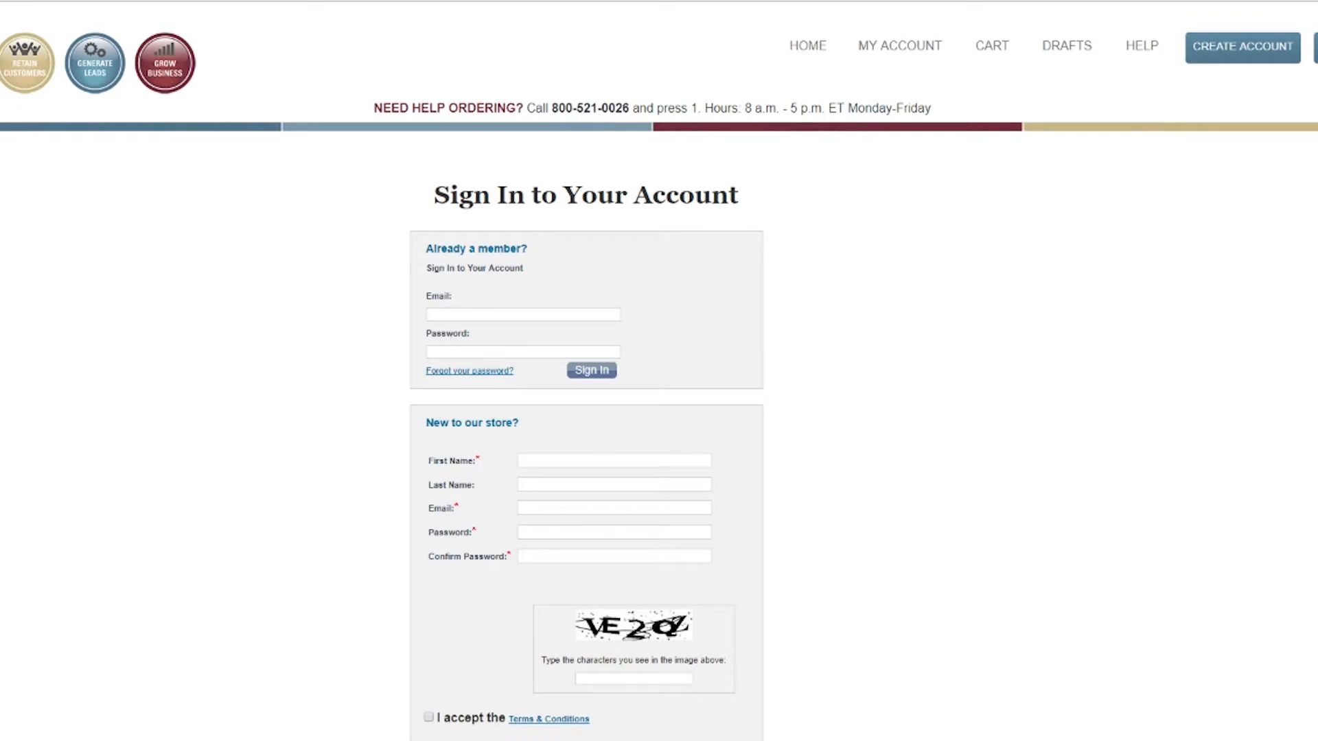
scroll("down", 3)
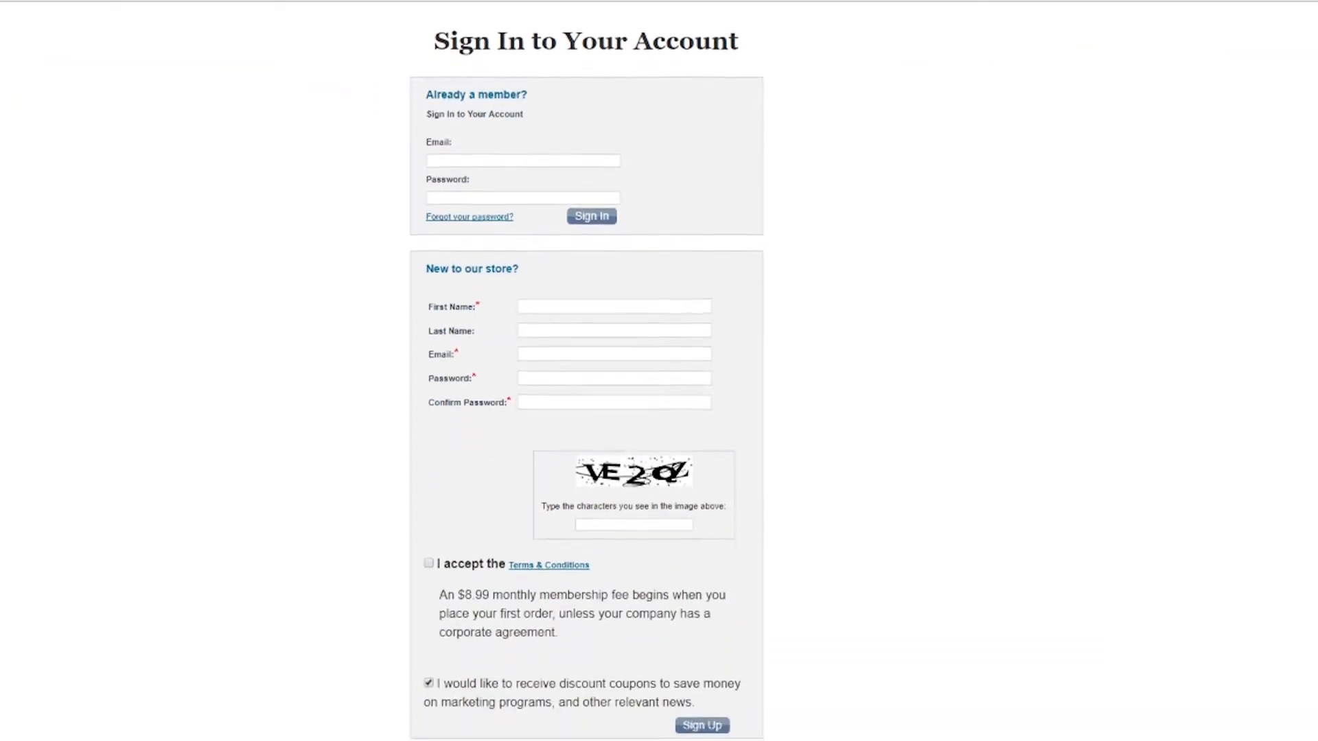
scroll("up", 3)
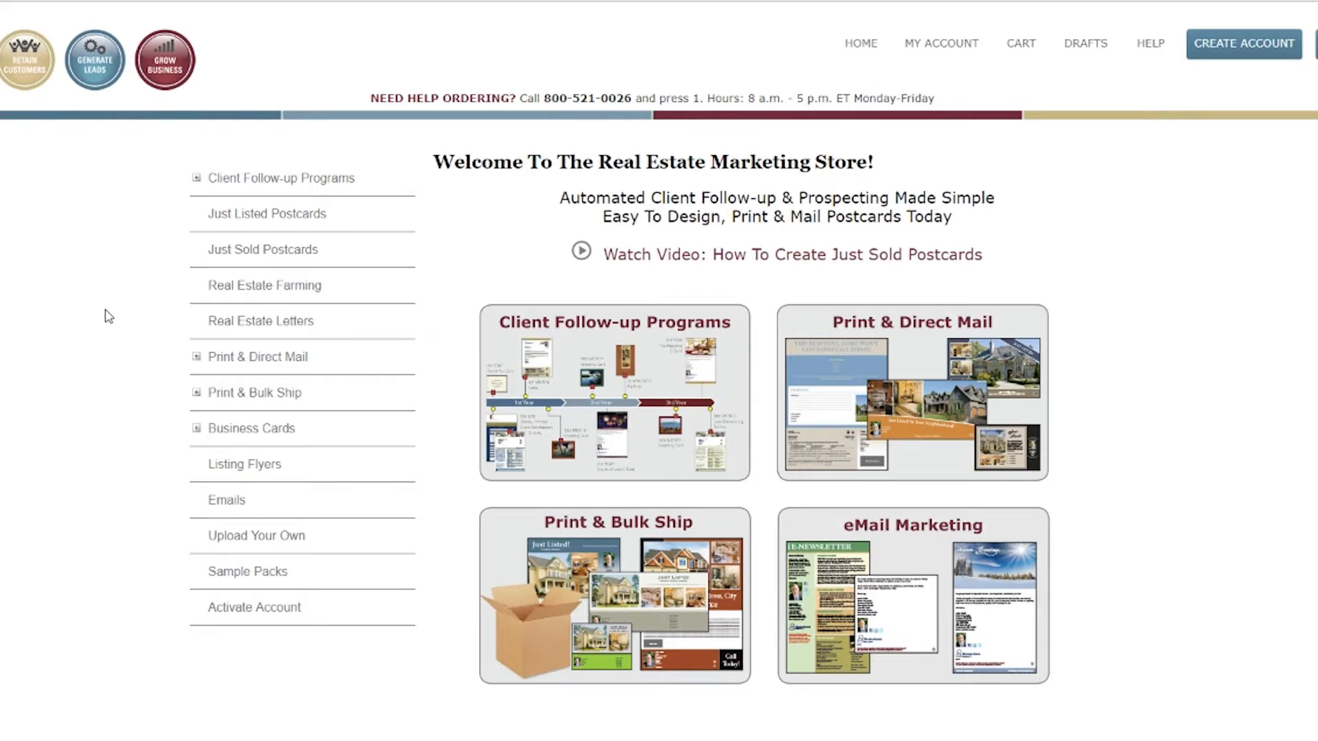
mouse_move(328, 300)
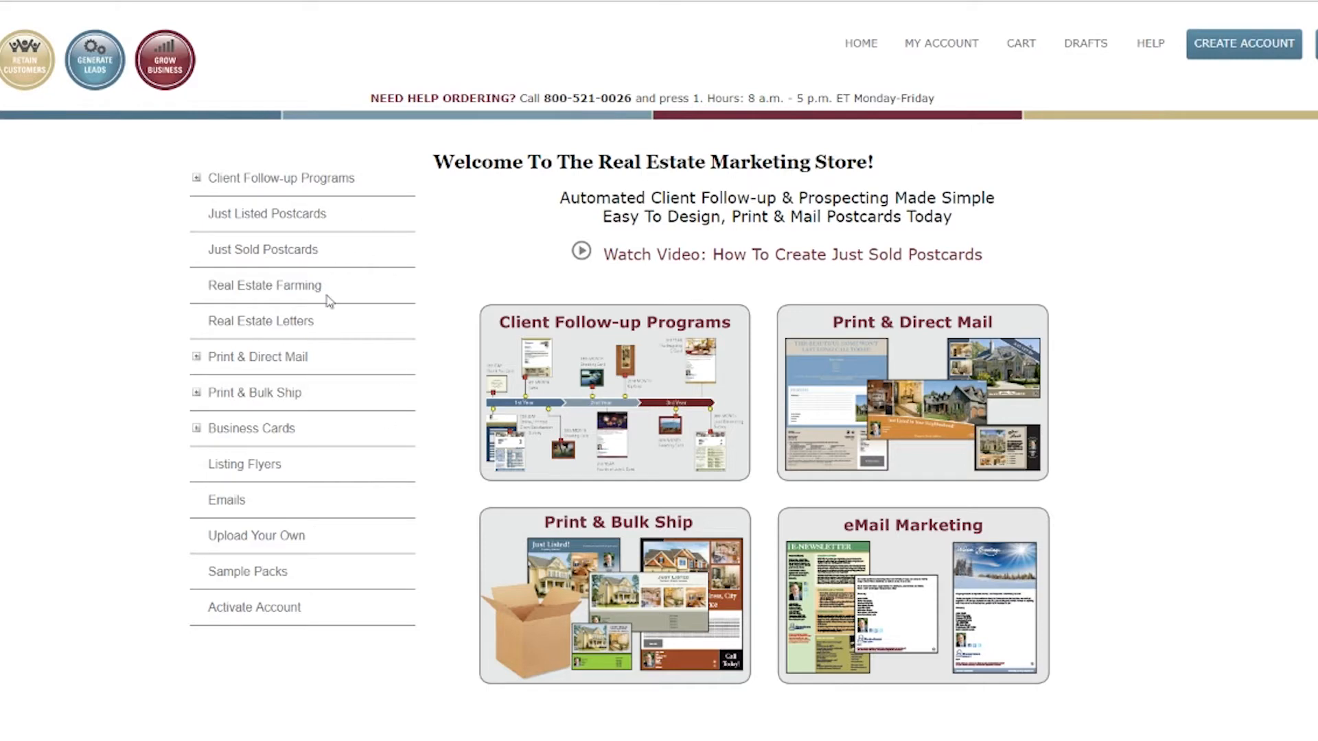
mouse_move(308, 622)
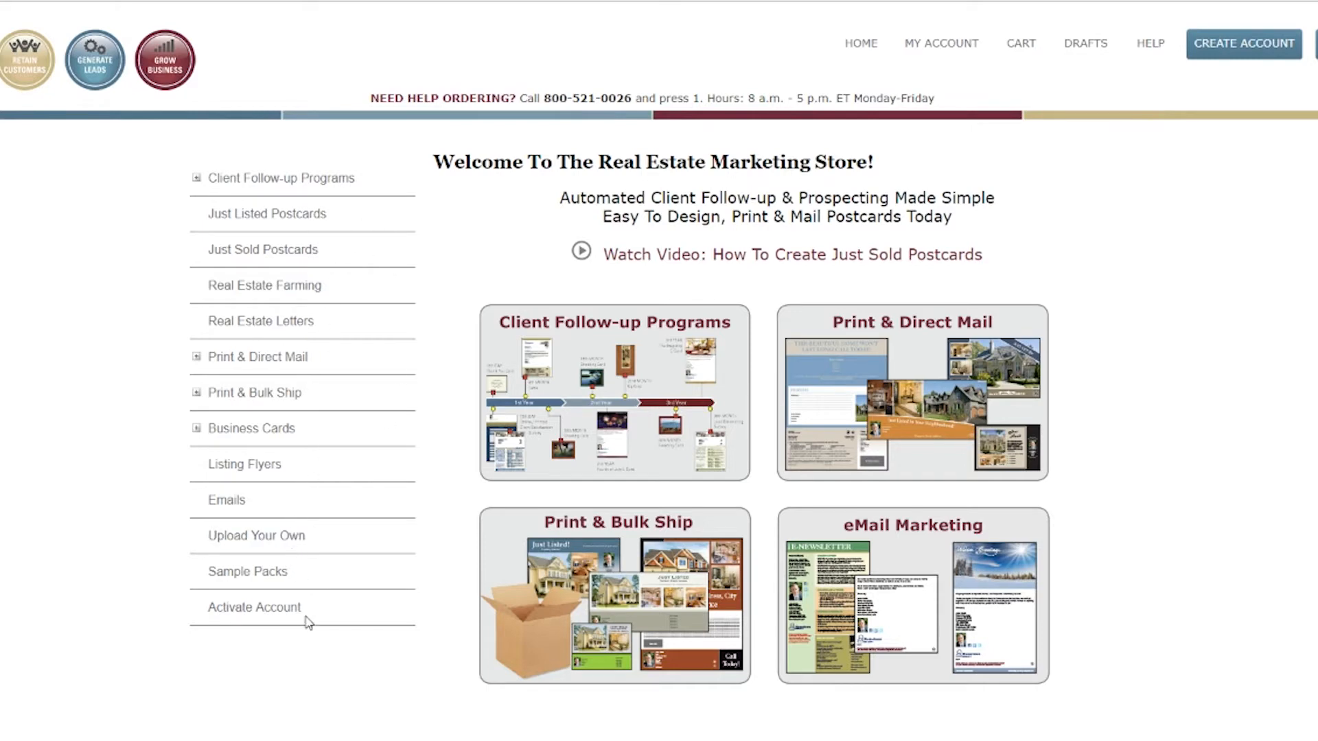
Expand Client Follow-up Programs in the sidebar to show Connections Programs
left_click(280, 177)
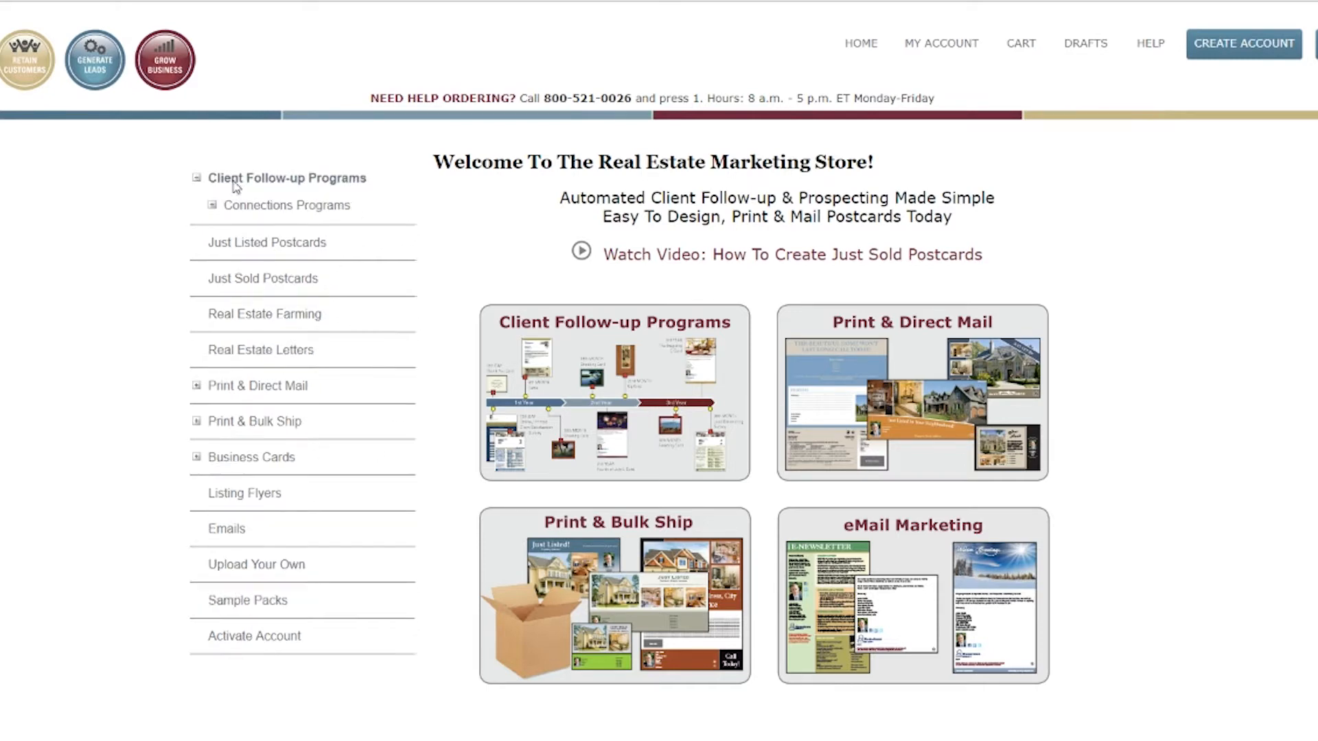
Open the Client Follow-up Programs listings and scroll through Connections and ReConnect program cards
left_click(286, 177)
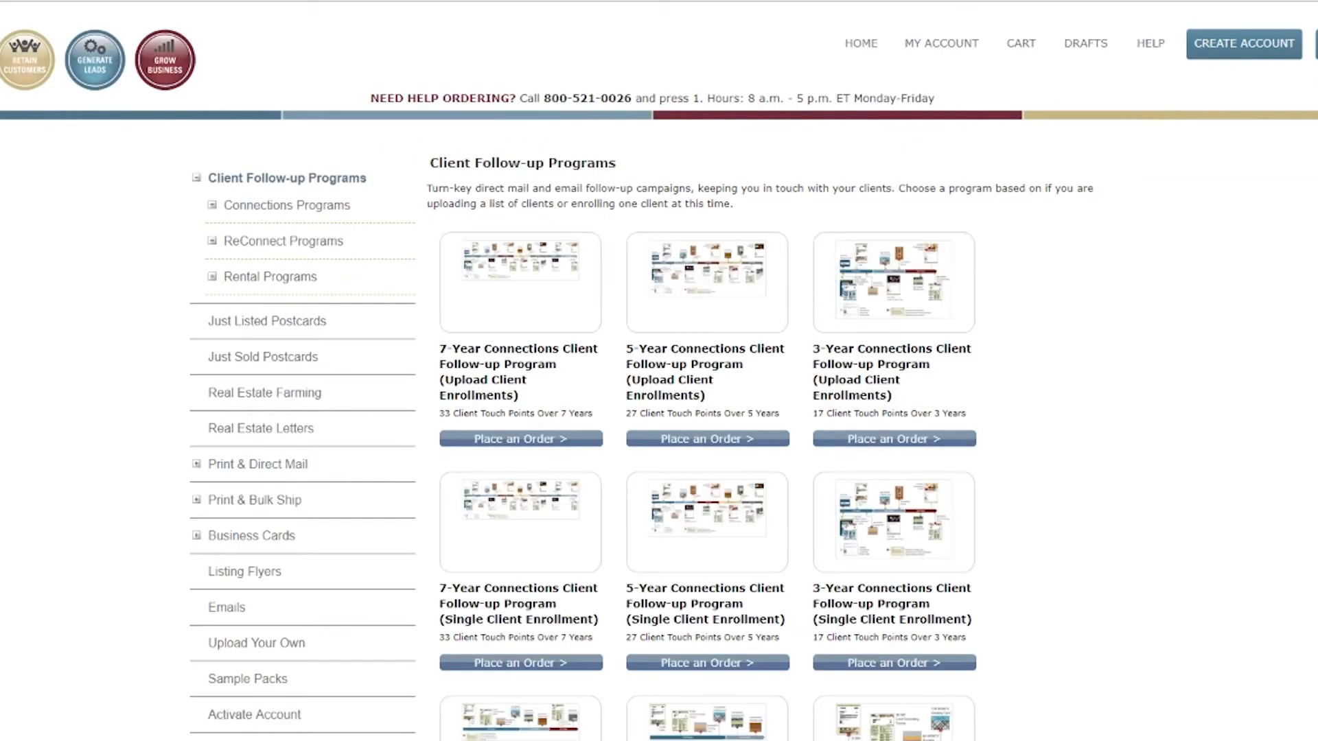
scroll("down", 3)
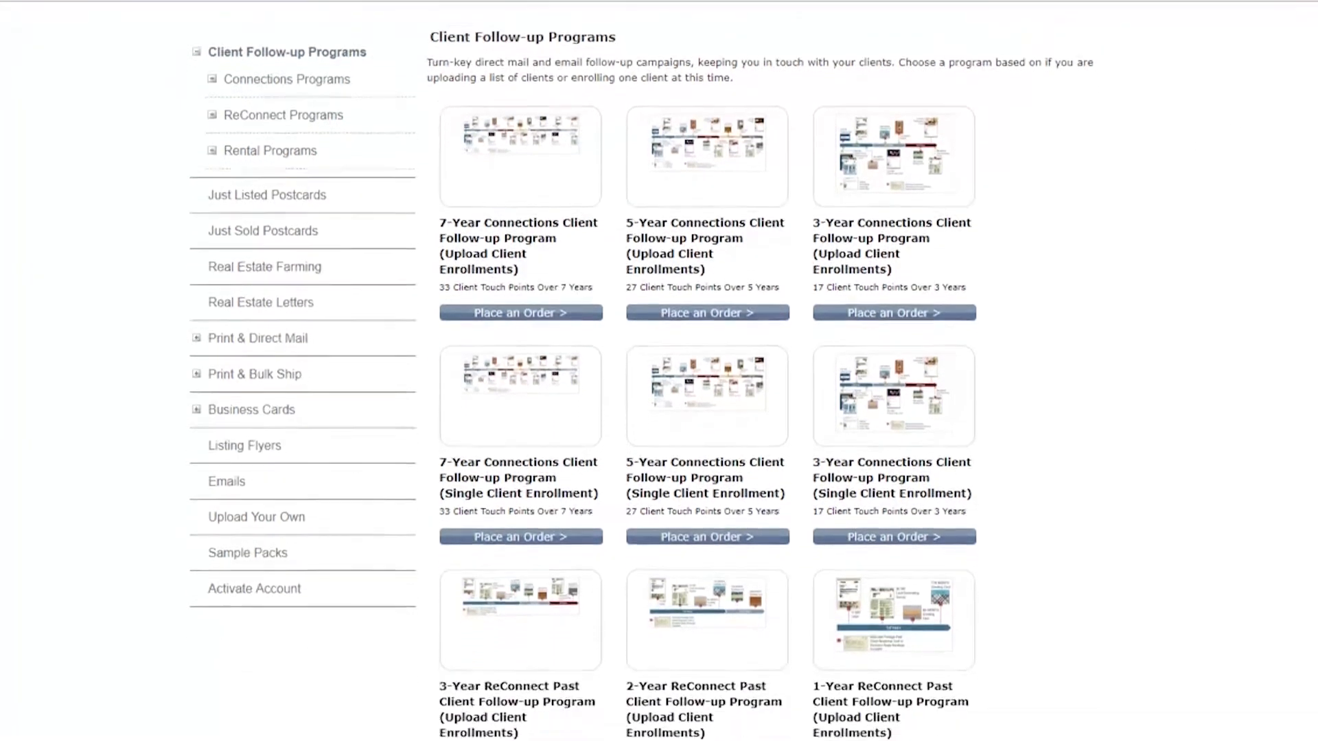
scroll("down", 3)
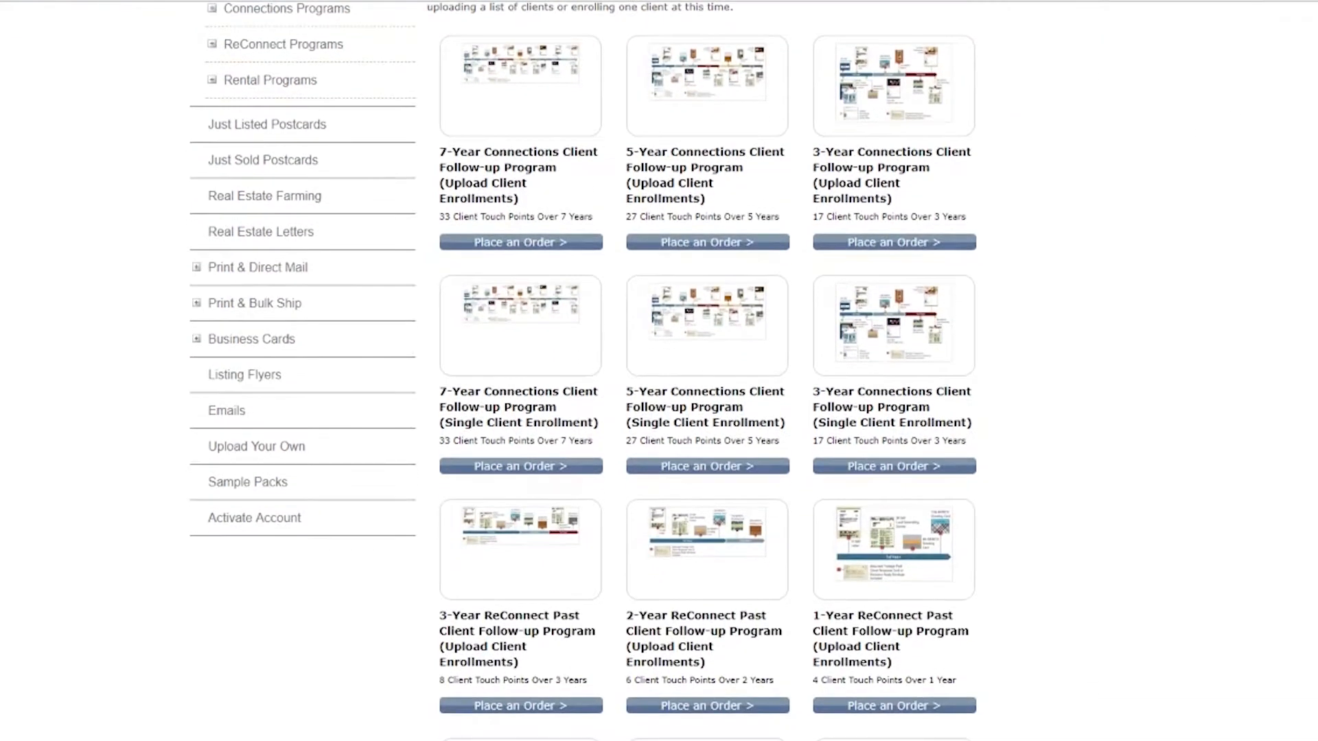
scroll("down", 3)
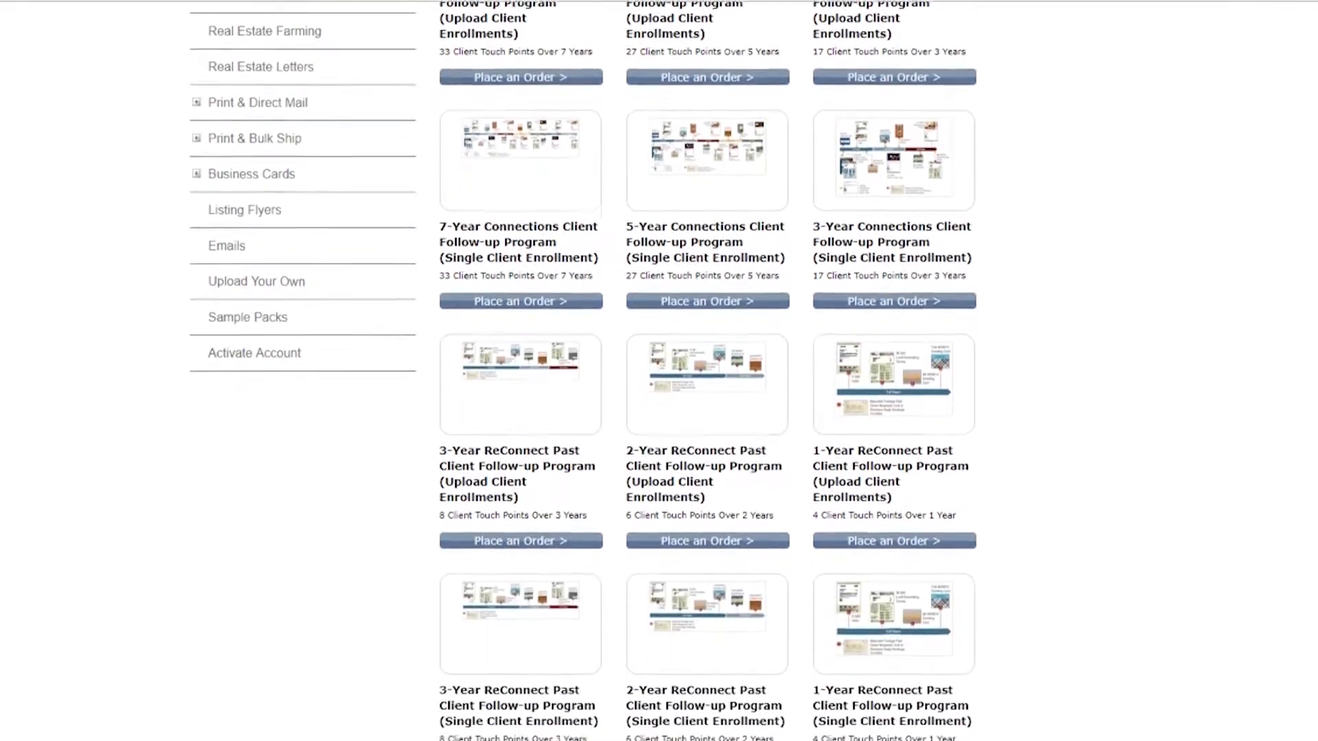
scroll("down", 3)
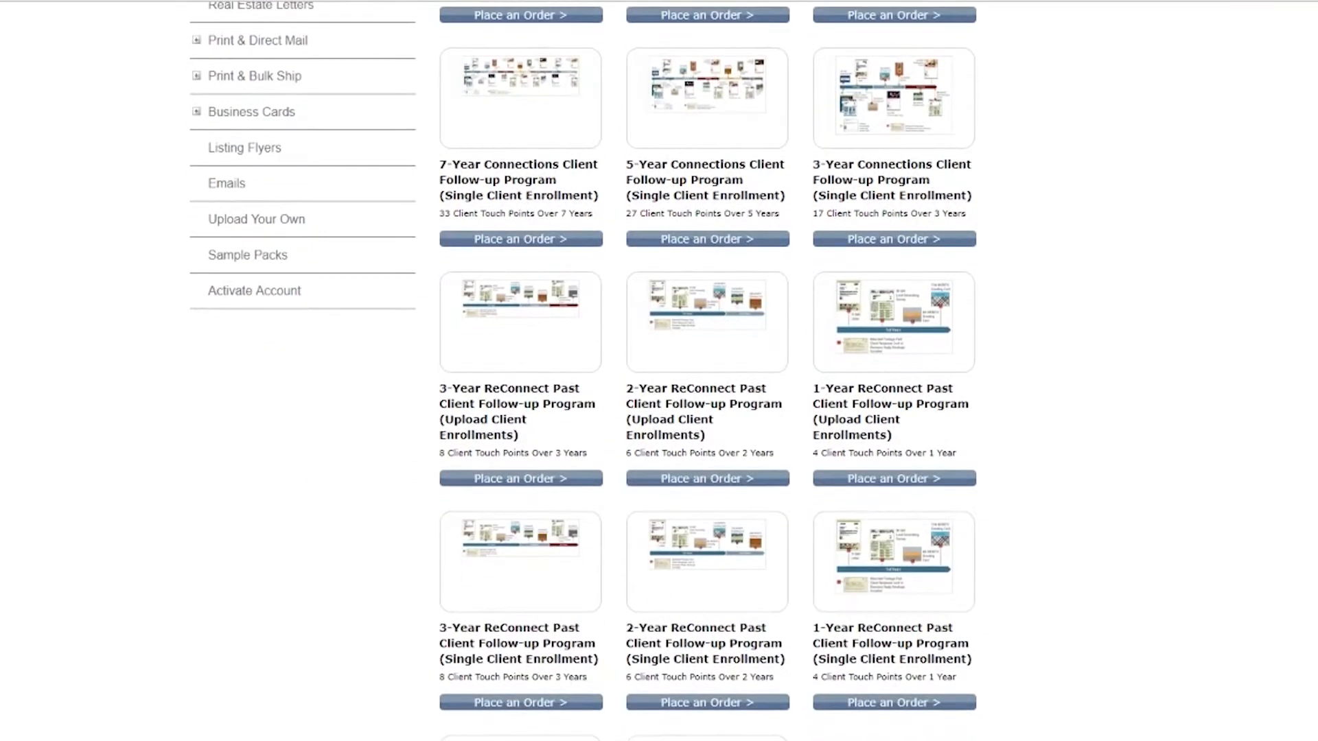
Browse Print & Direct Mail postcards like Just Listed and Open House, then open the Response Form sample
left_click(257, 40)
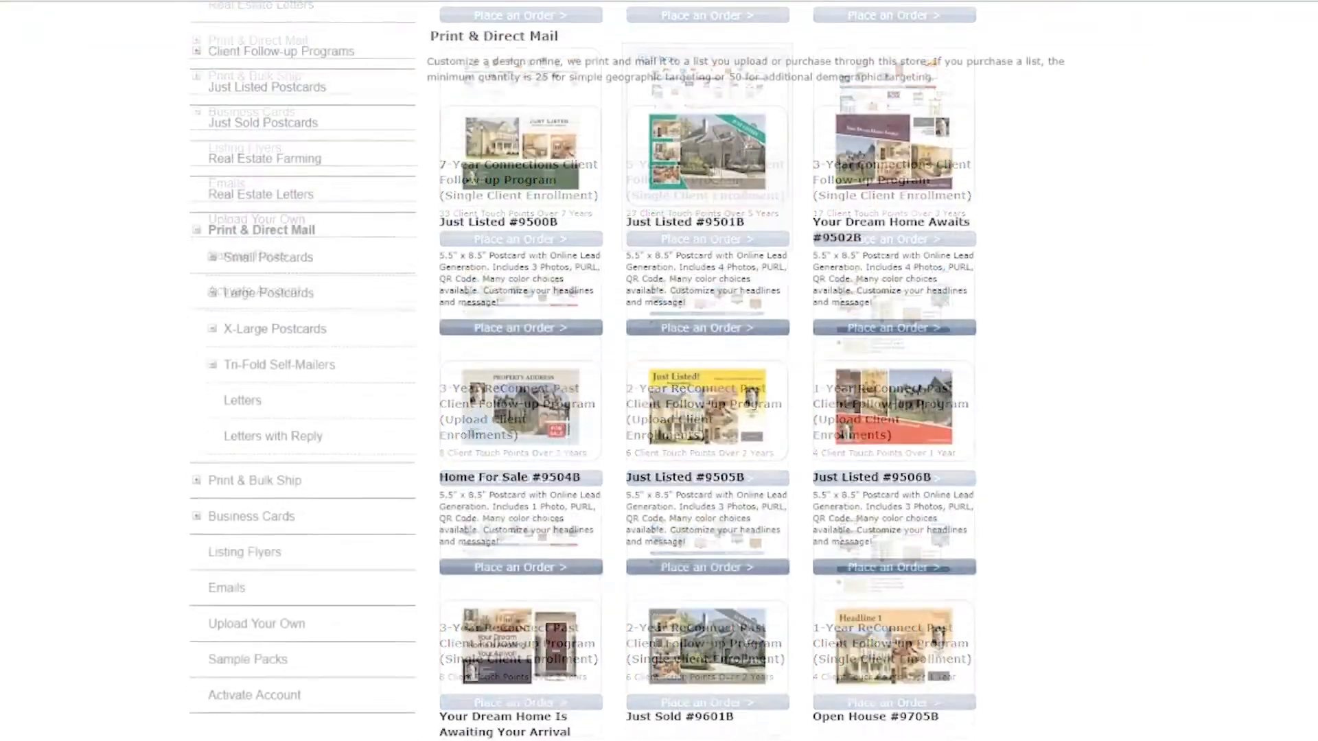
scroll("down", 3)
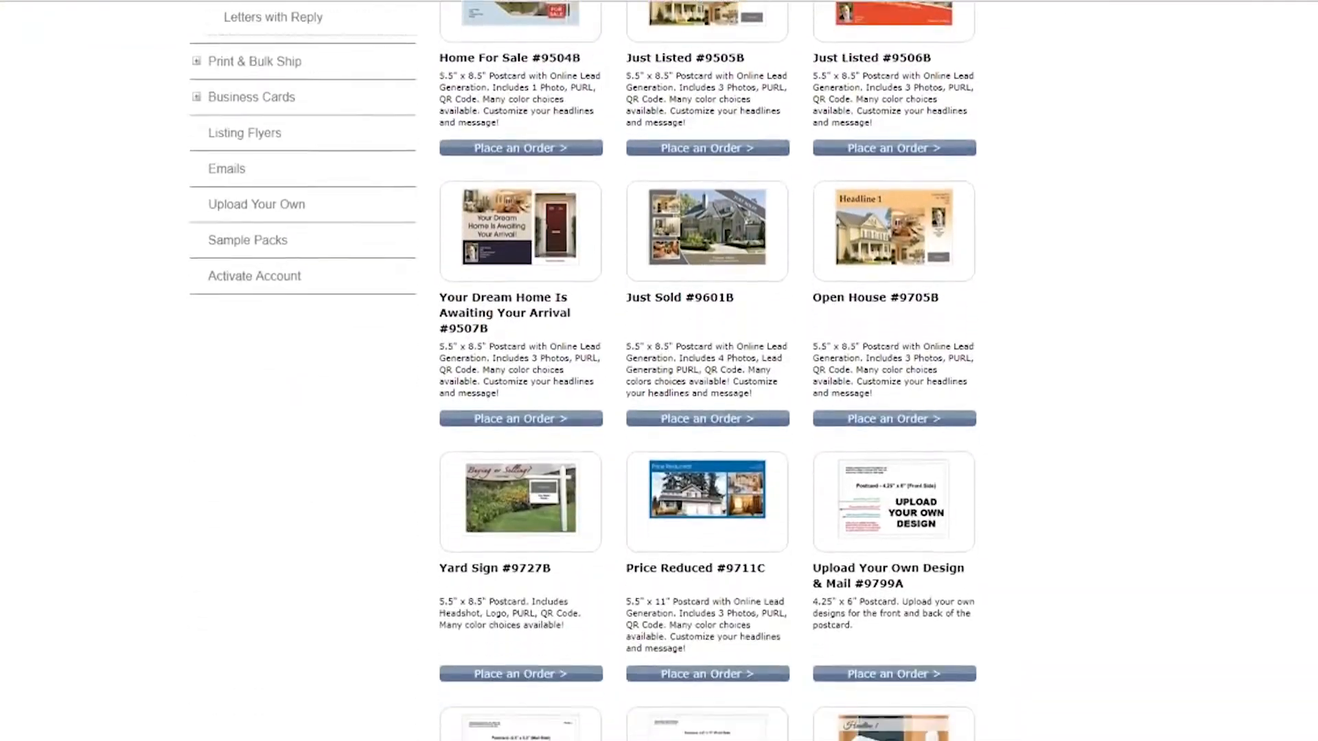
scroll("down", 3)
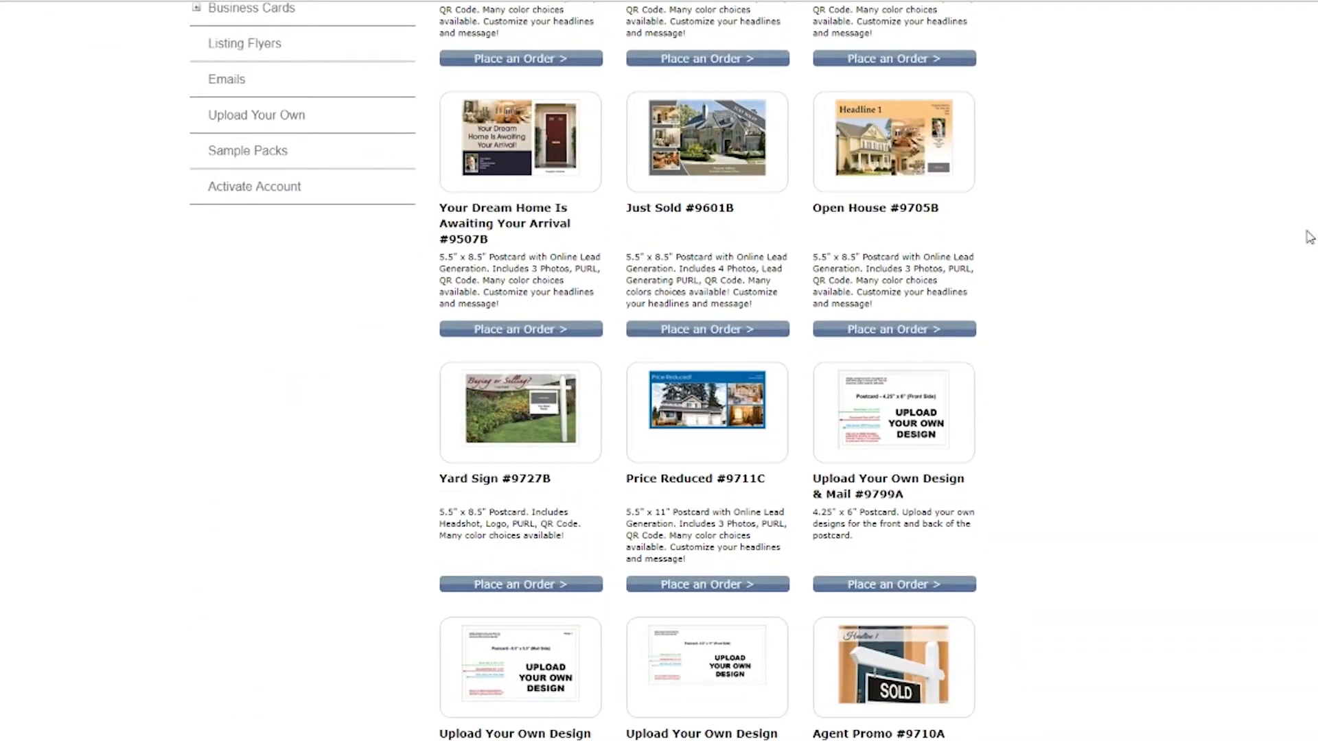
scroll("up", 3)
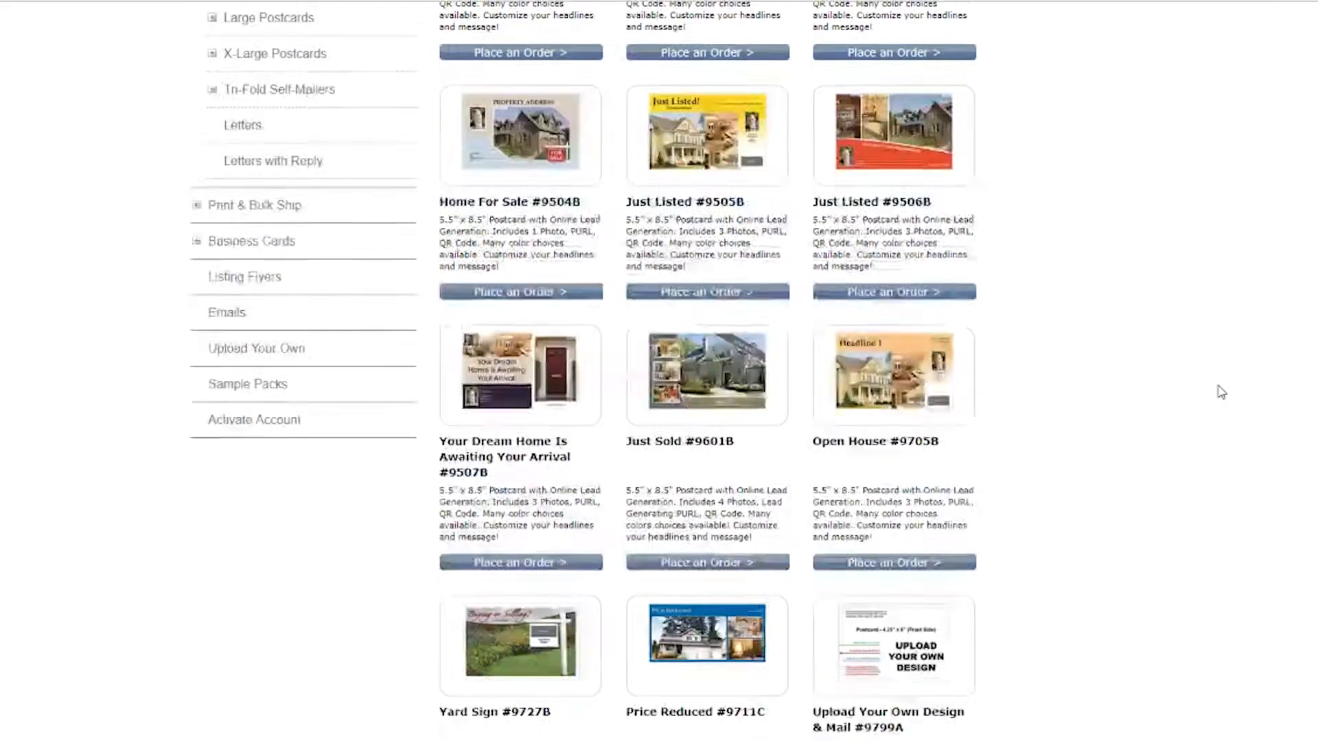
scroll("up", 3)
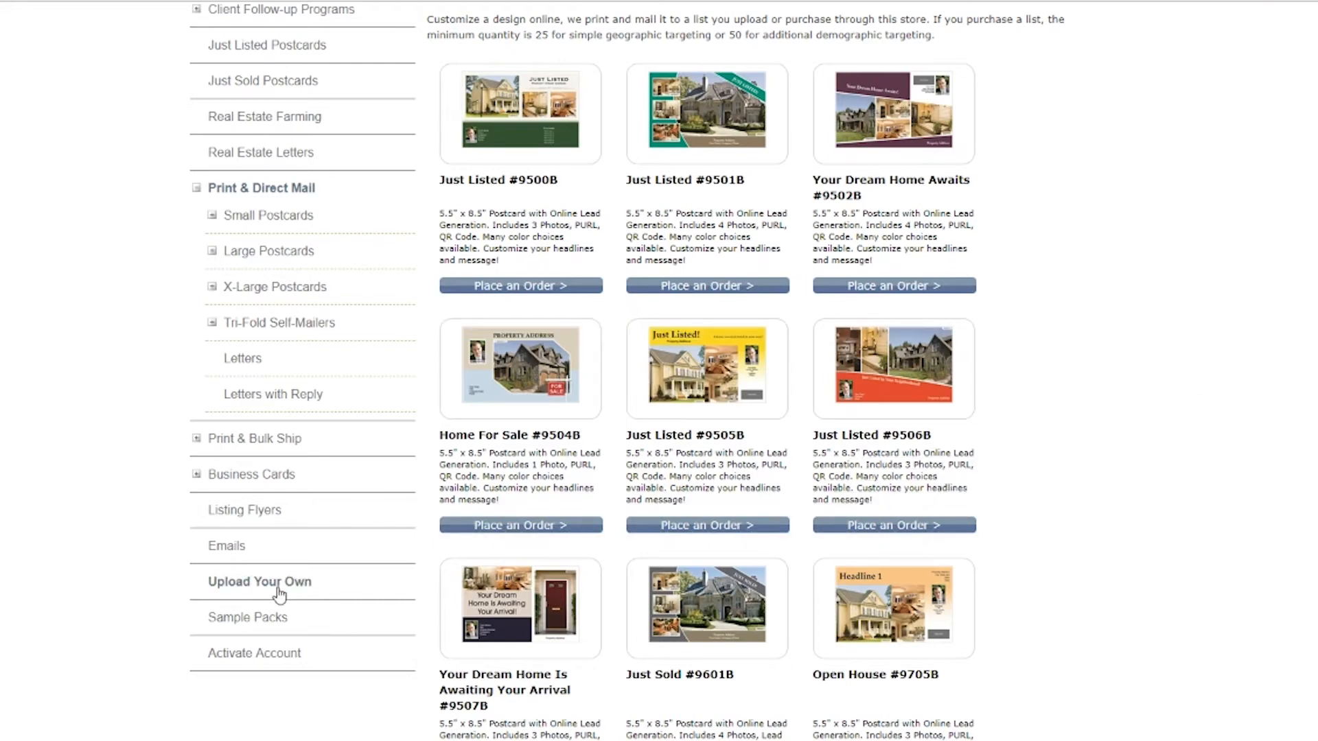
left_click(259, 581)
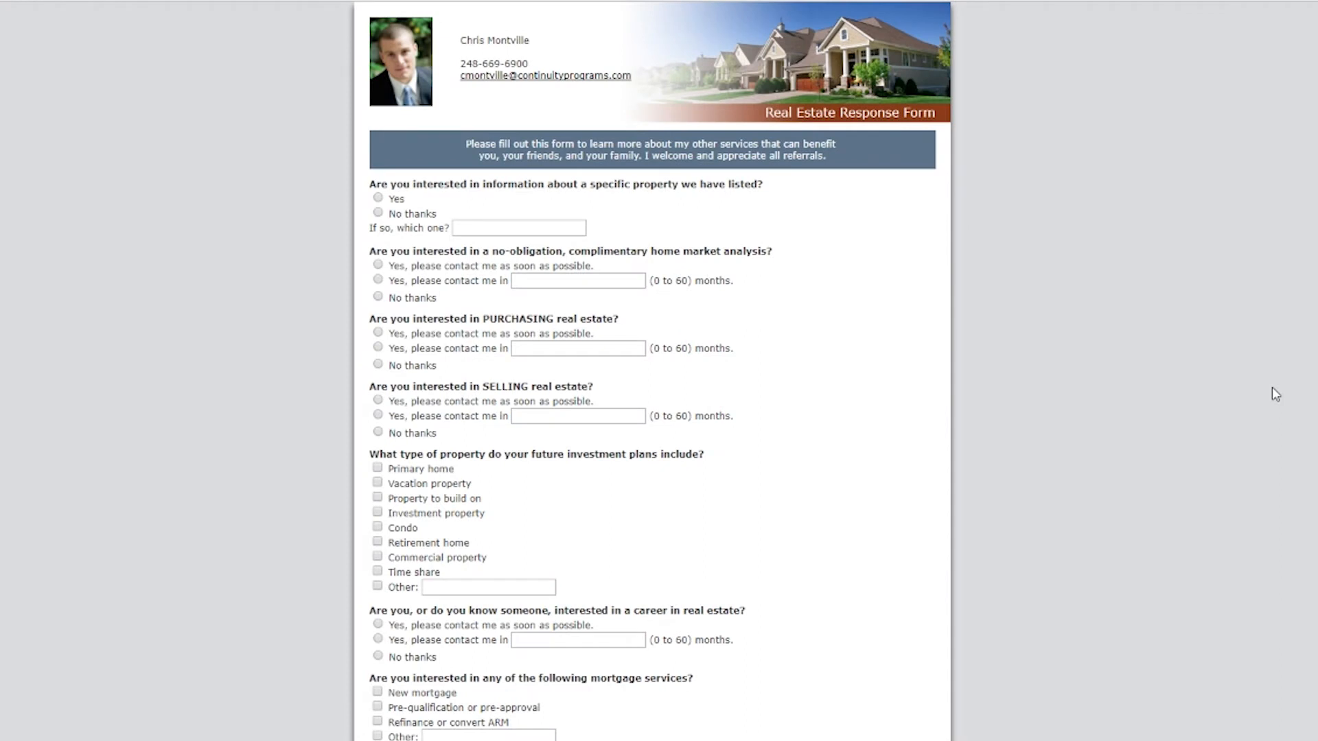
mouse_move(1296, 252)
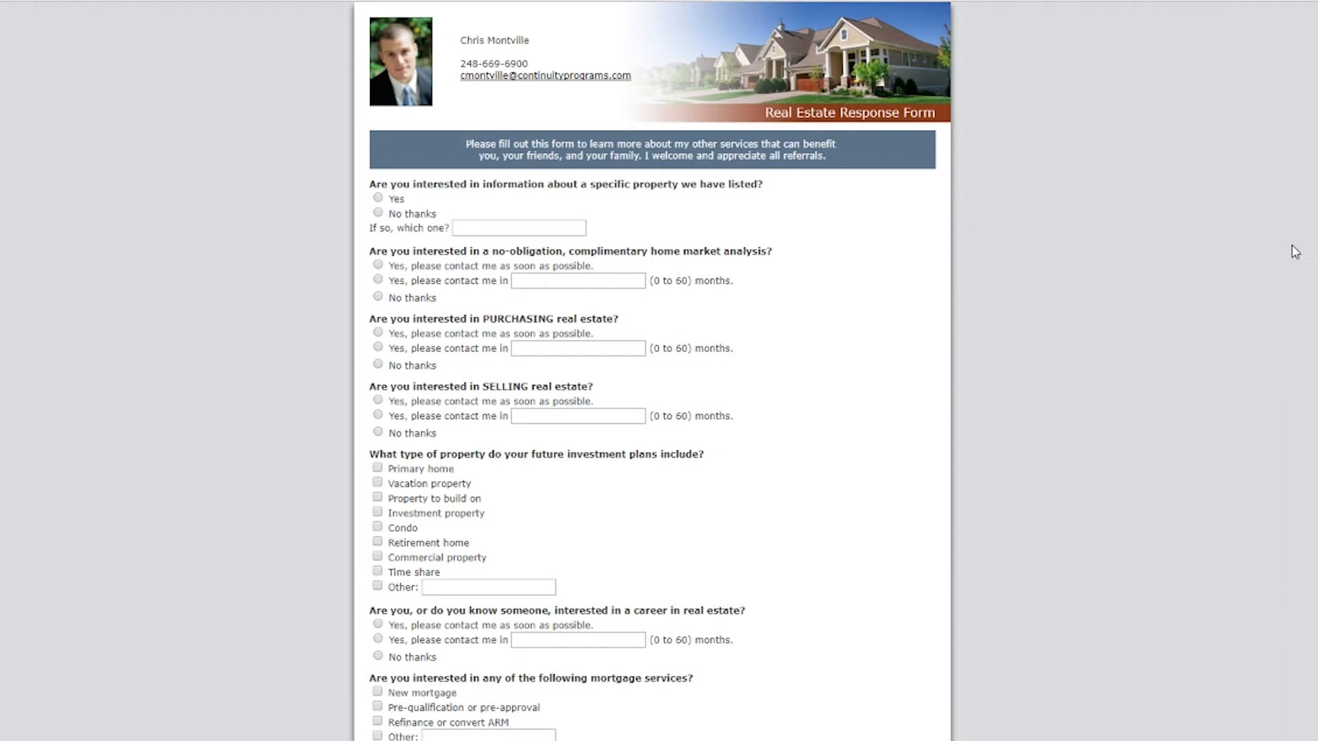
mouse_move(1235, 214)
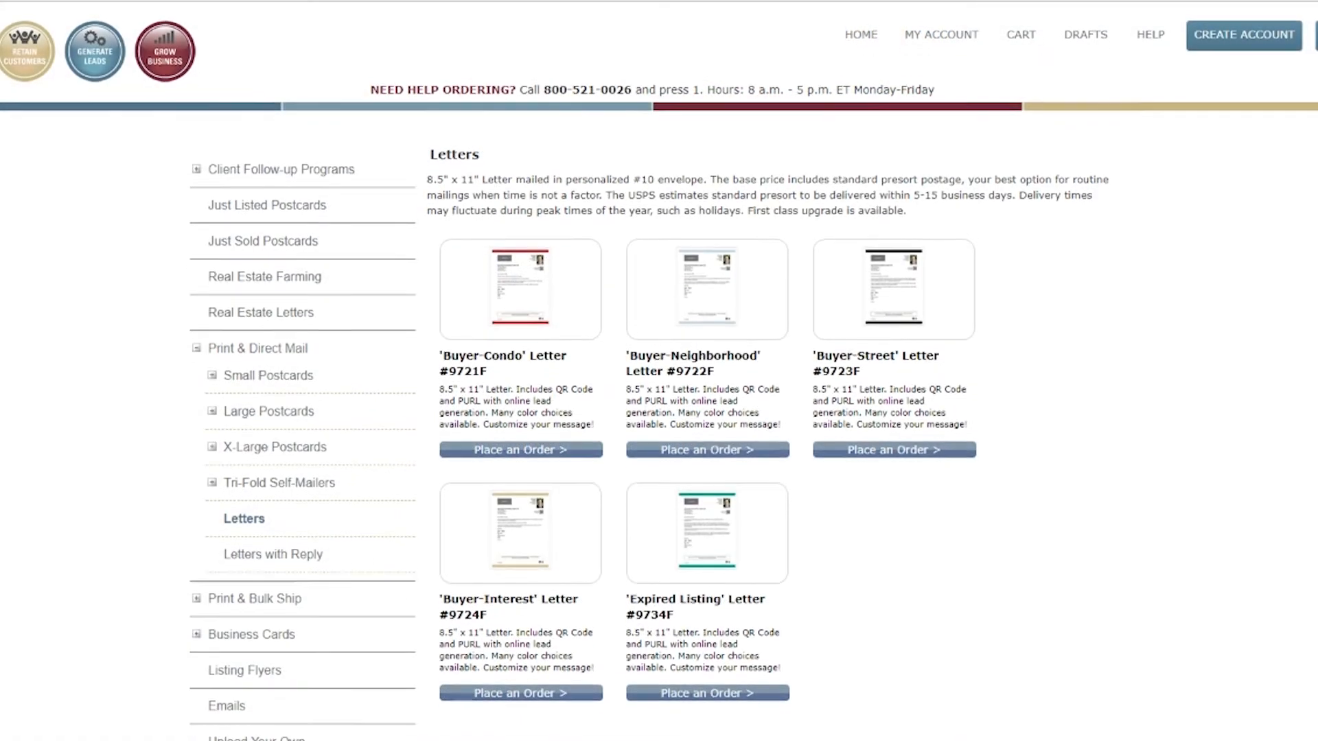
Review the Letters page, then go to the Small Postcards listings
scroll("down", 3)
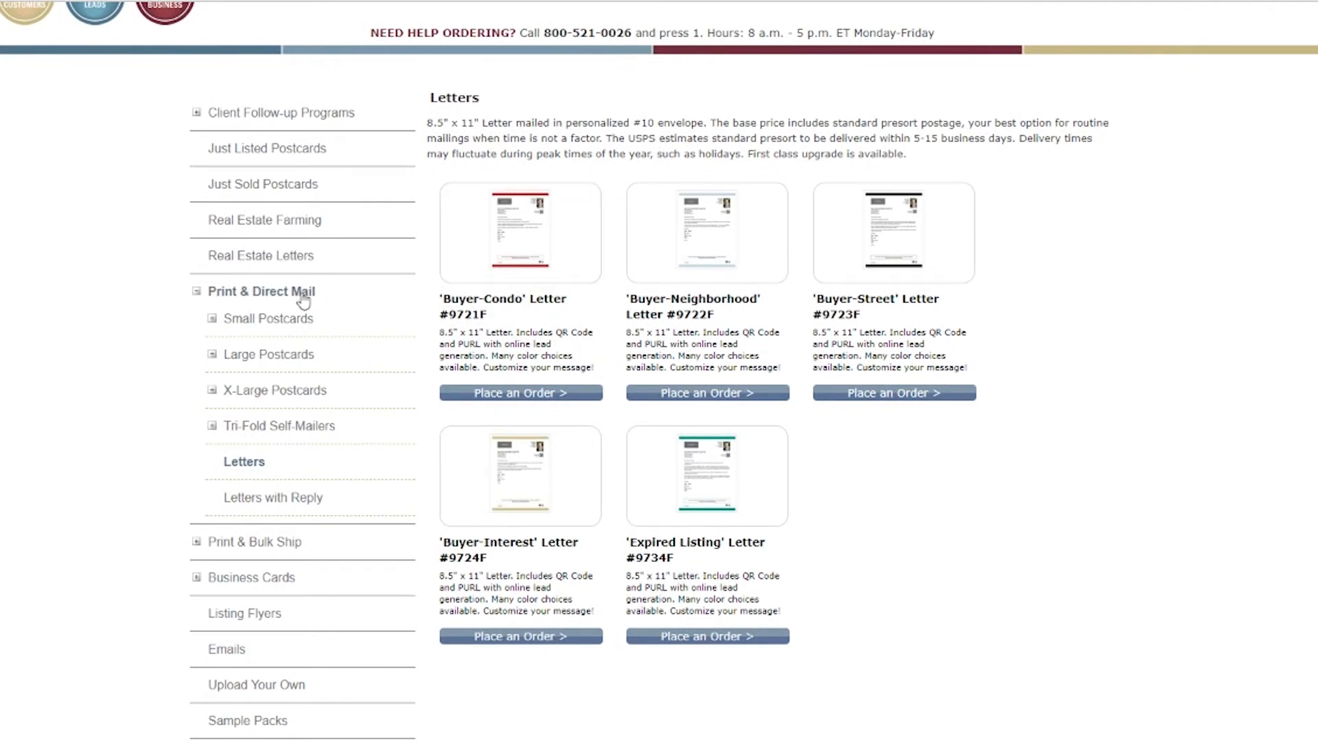
left_click(267, 318)
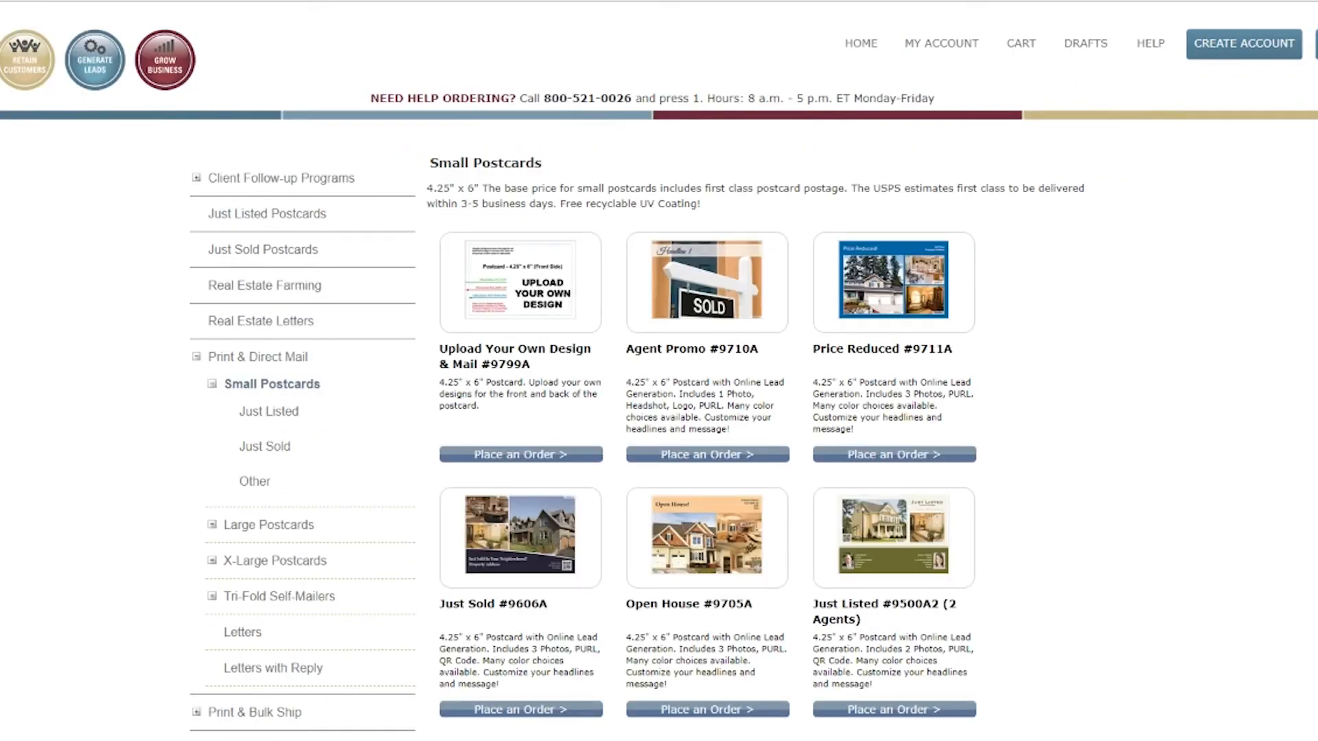
Scroll the Small Postcards page to designs like Just Listed #9500A and Just Sold #9604A
scroll("down", 3)
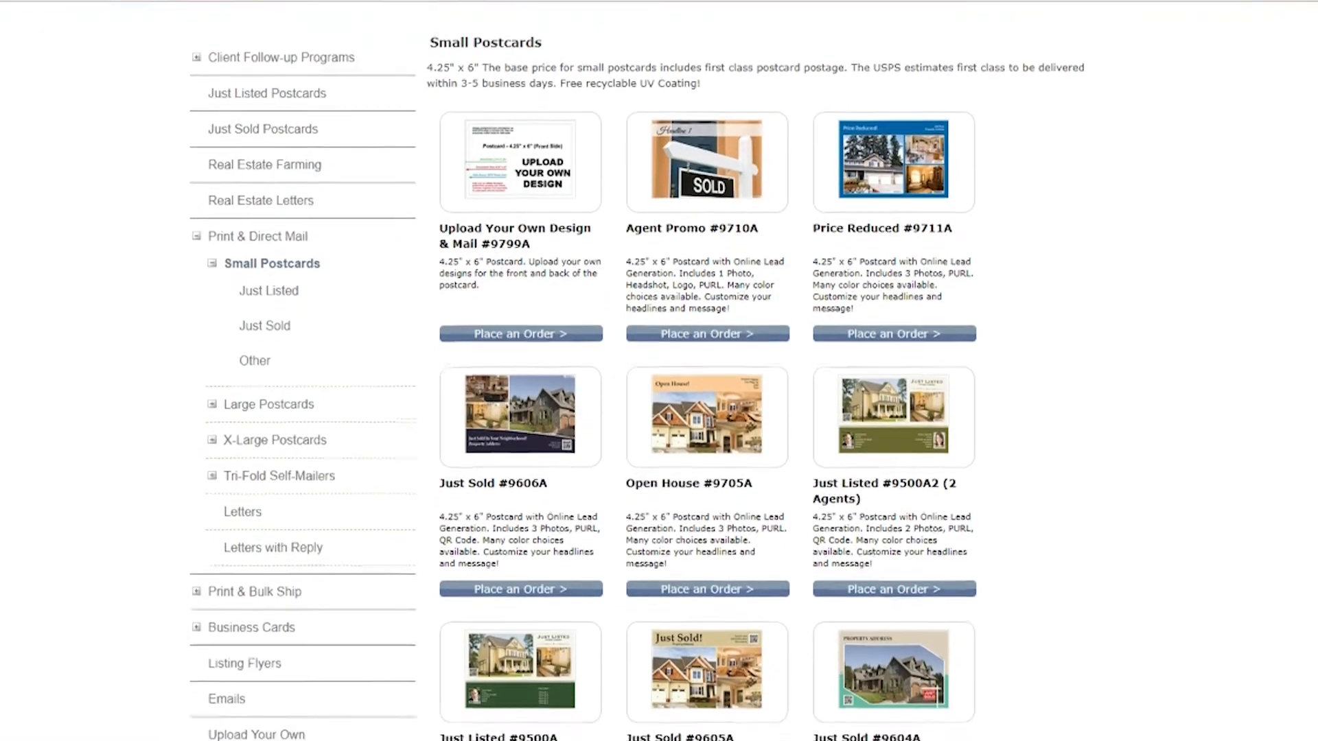
scroll("down", 3)
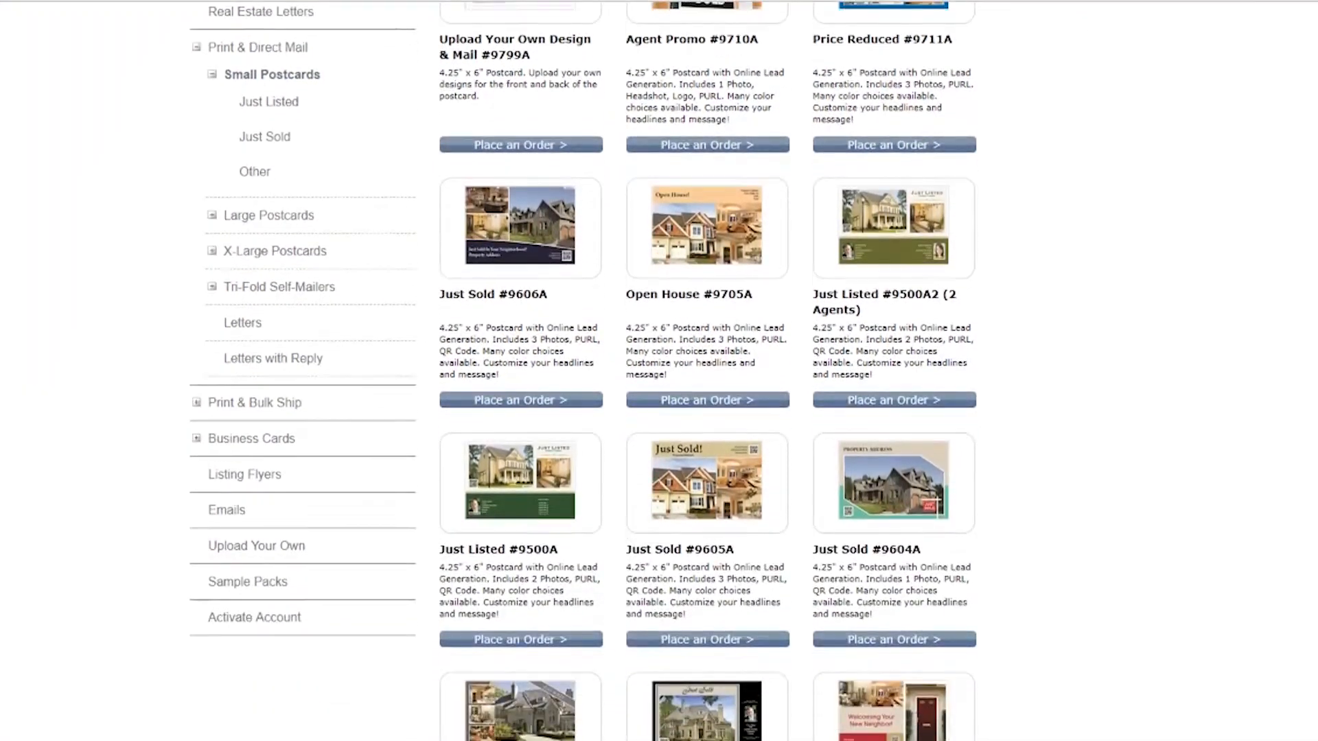
Open Print & Bulk Ship and scroll through the flyers, Open House and Just Sold postcards
left_click(255, 402)
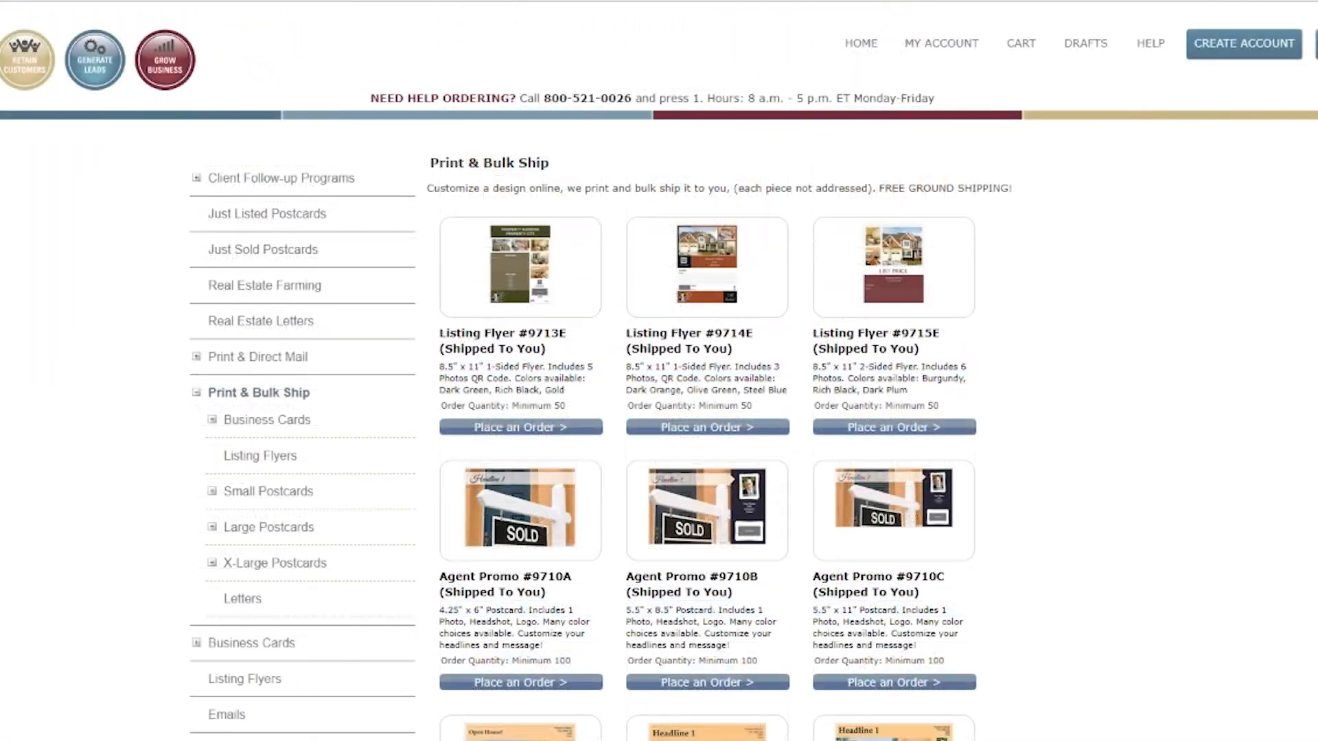
scroll("down", 3)
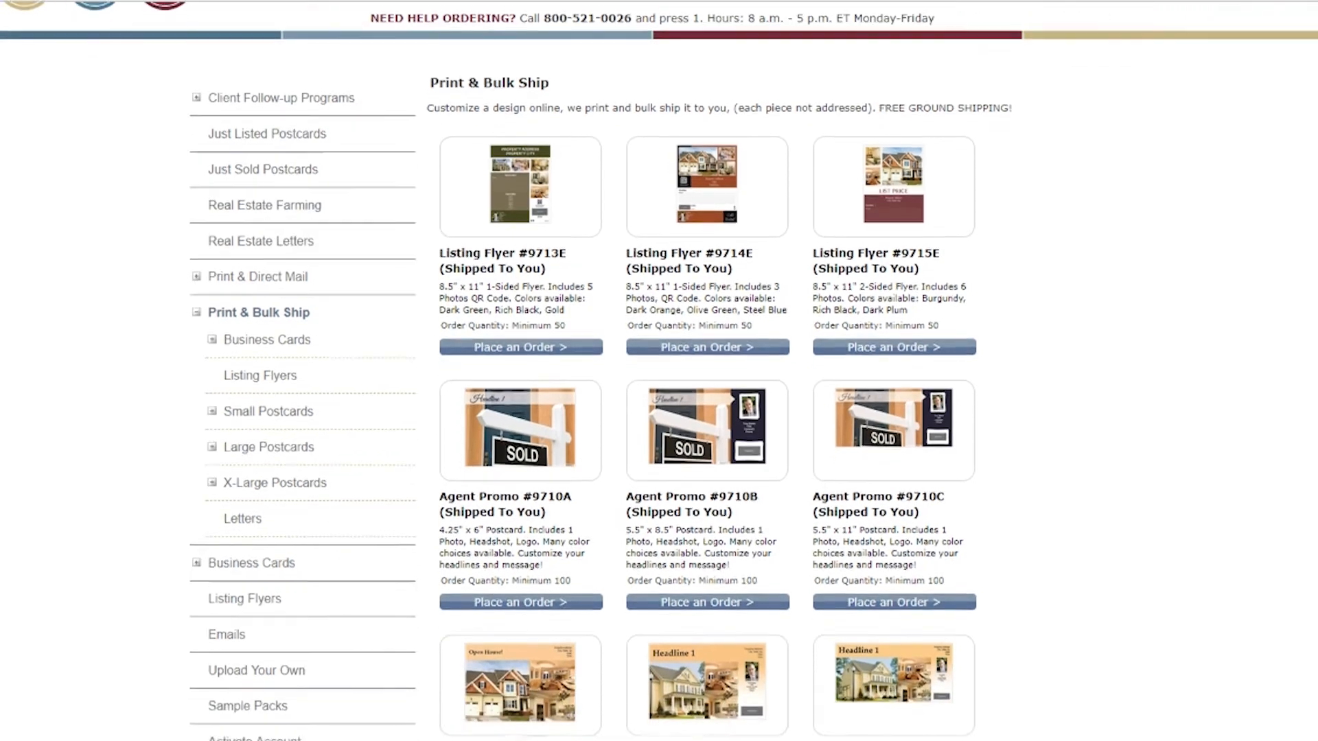
scroll("down", 3)
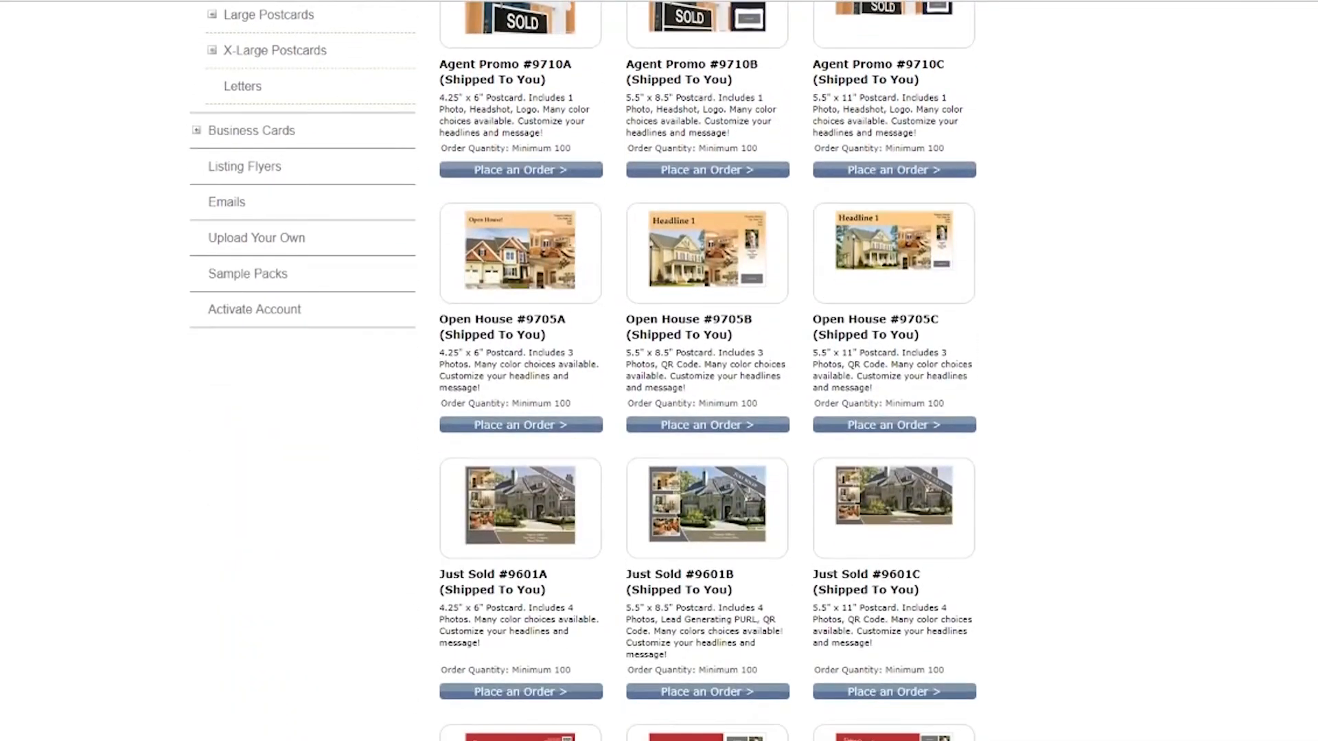
scroll("down", 3)
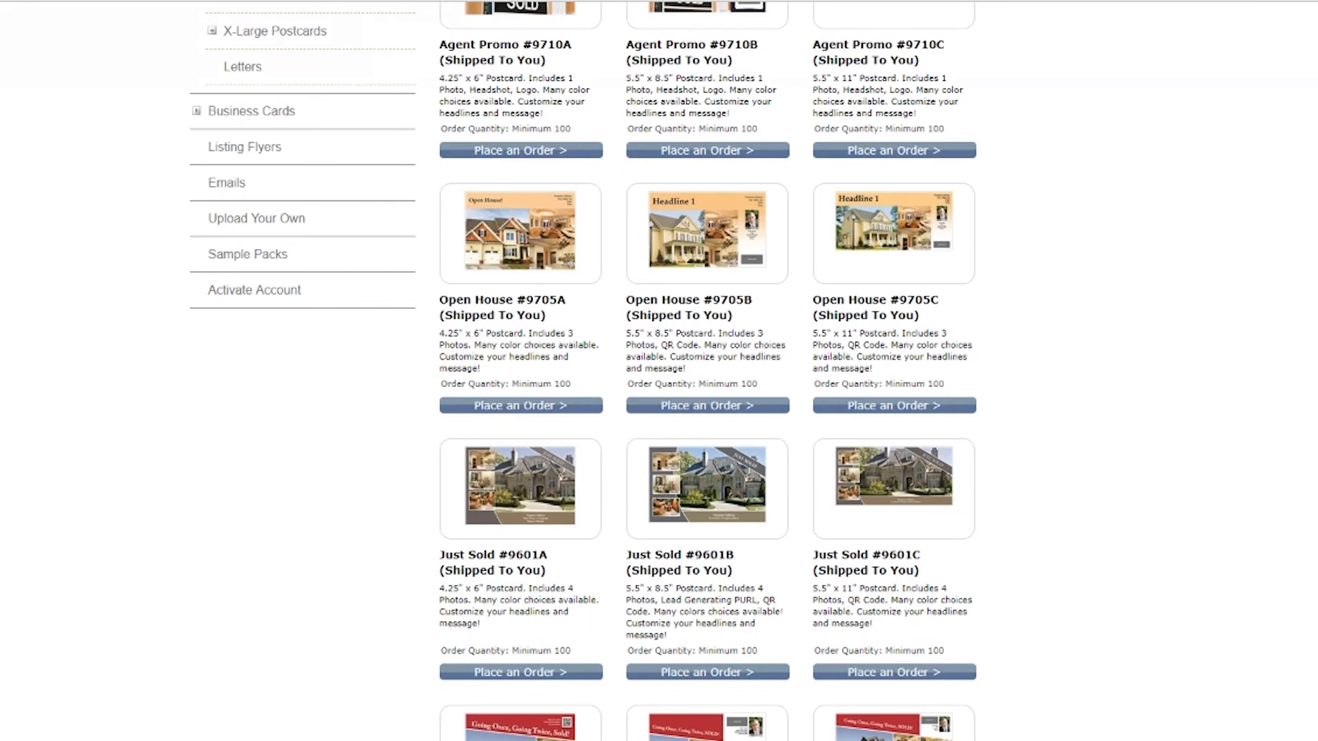